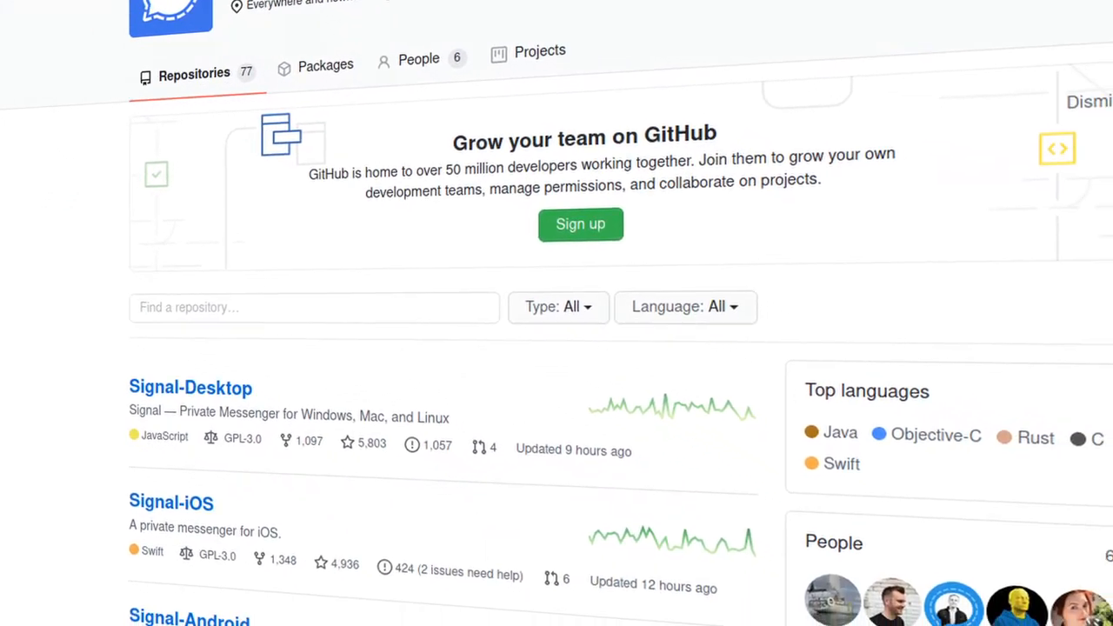
scroll(down, 3)
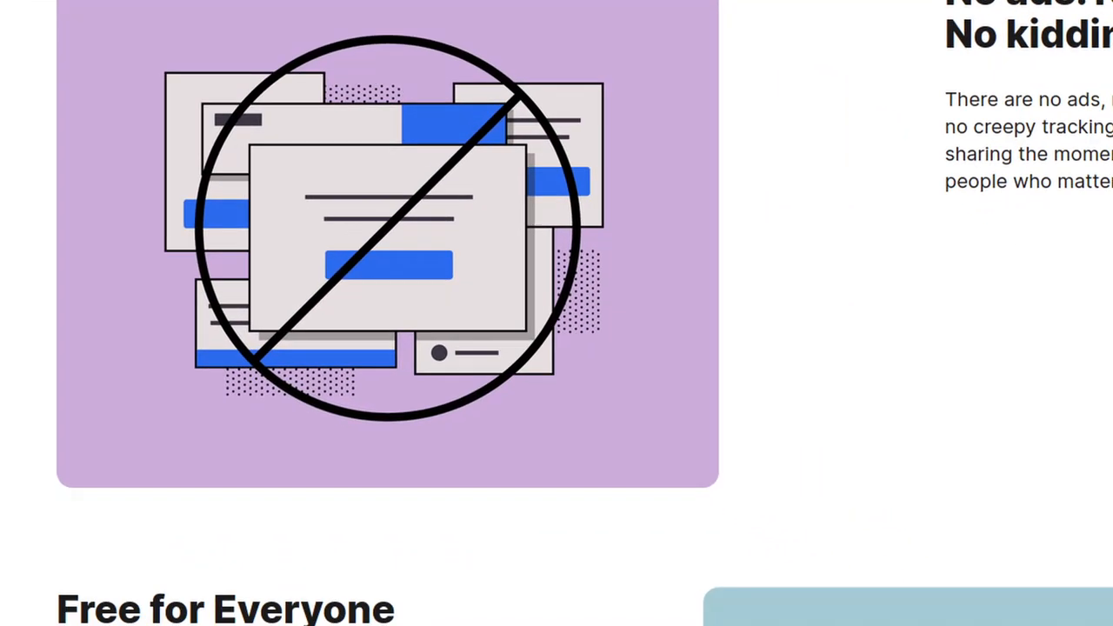
scroll(down, 3)
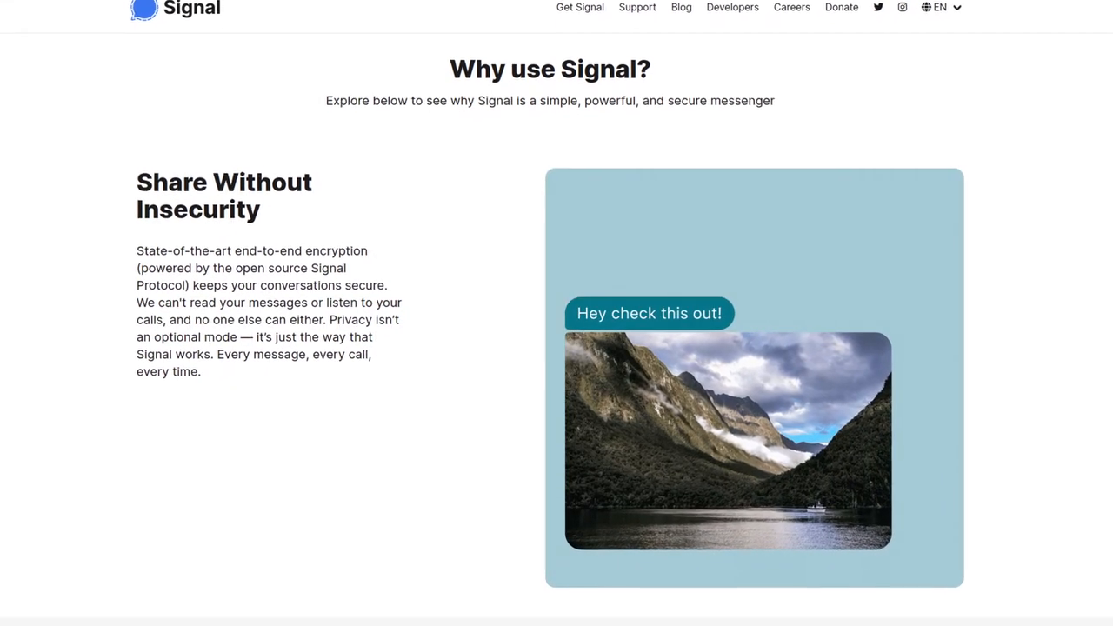
scroll(down, 3)
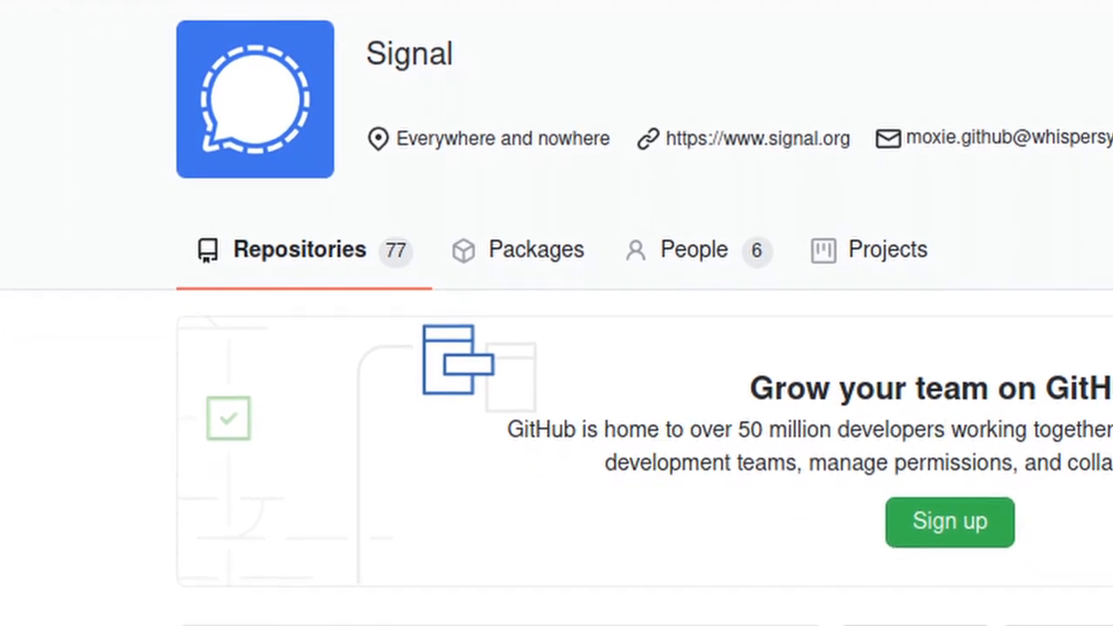
scroll(down, 3)
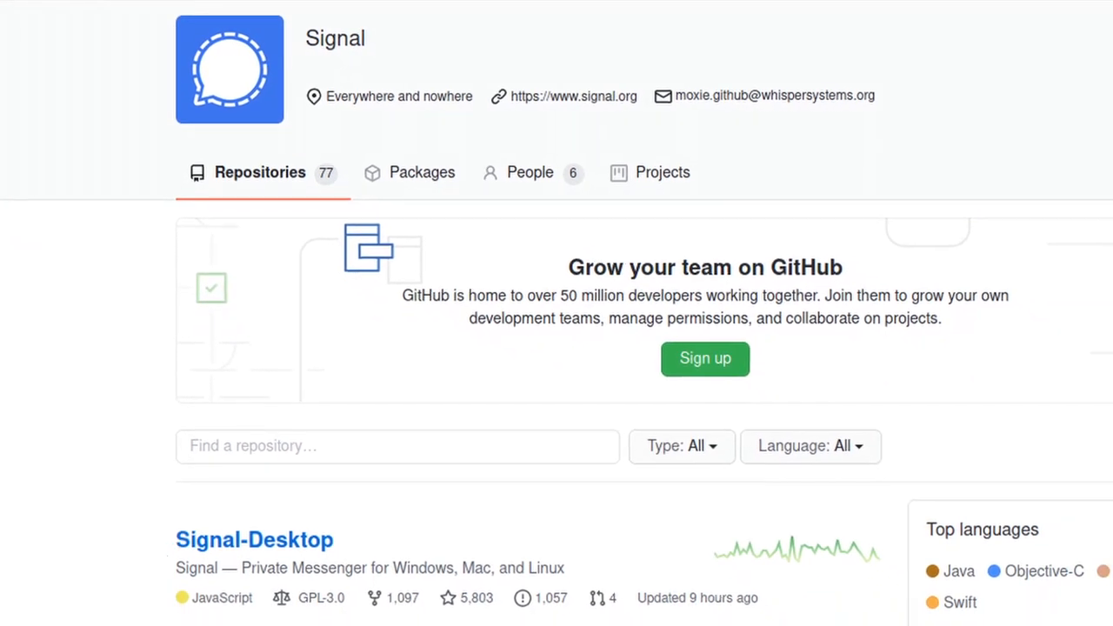
scroll(down, 3)
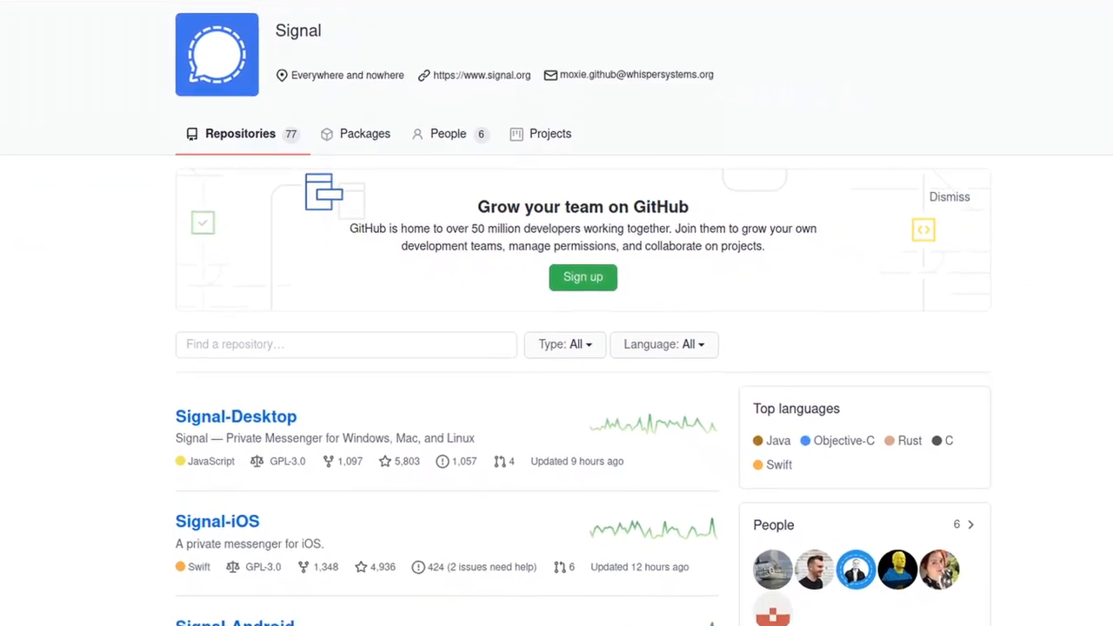